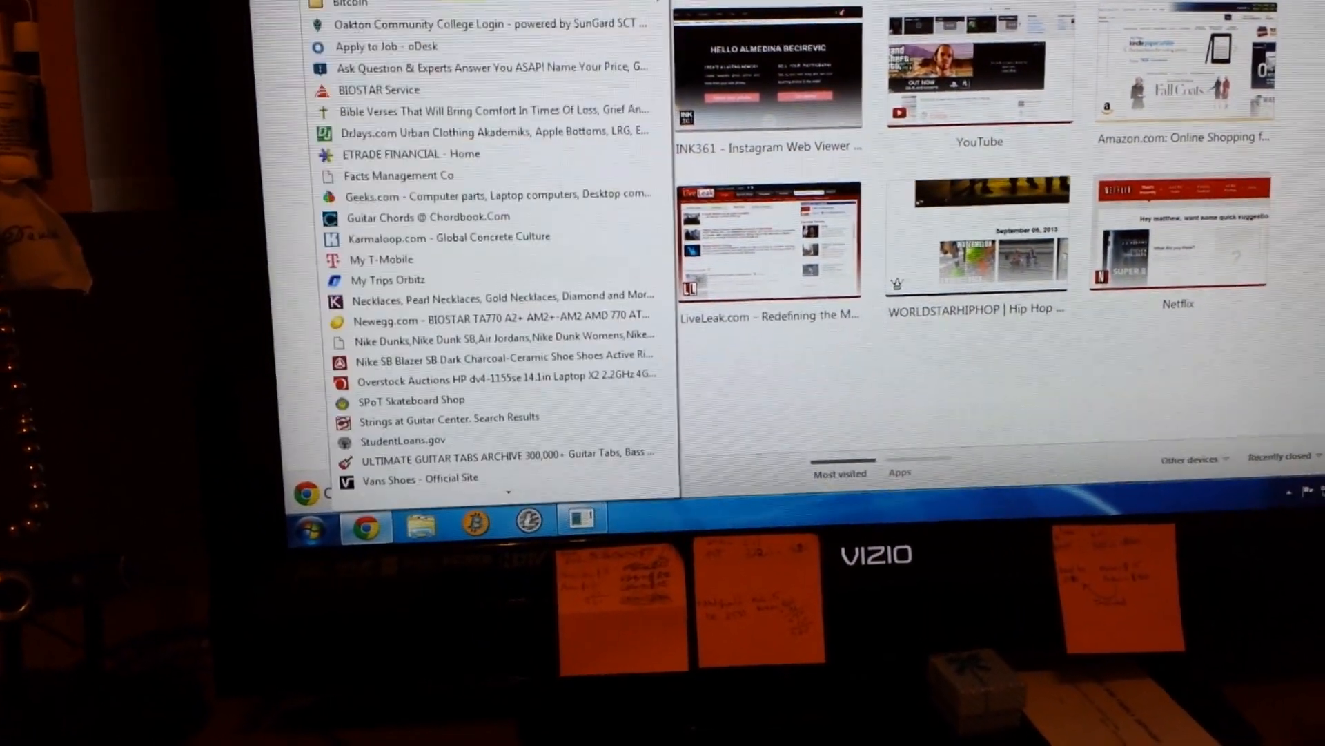
left_click(347, 4)
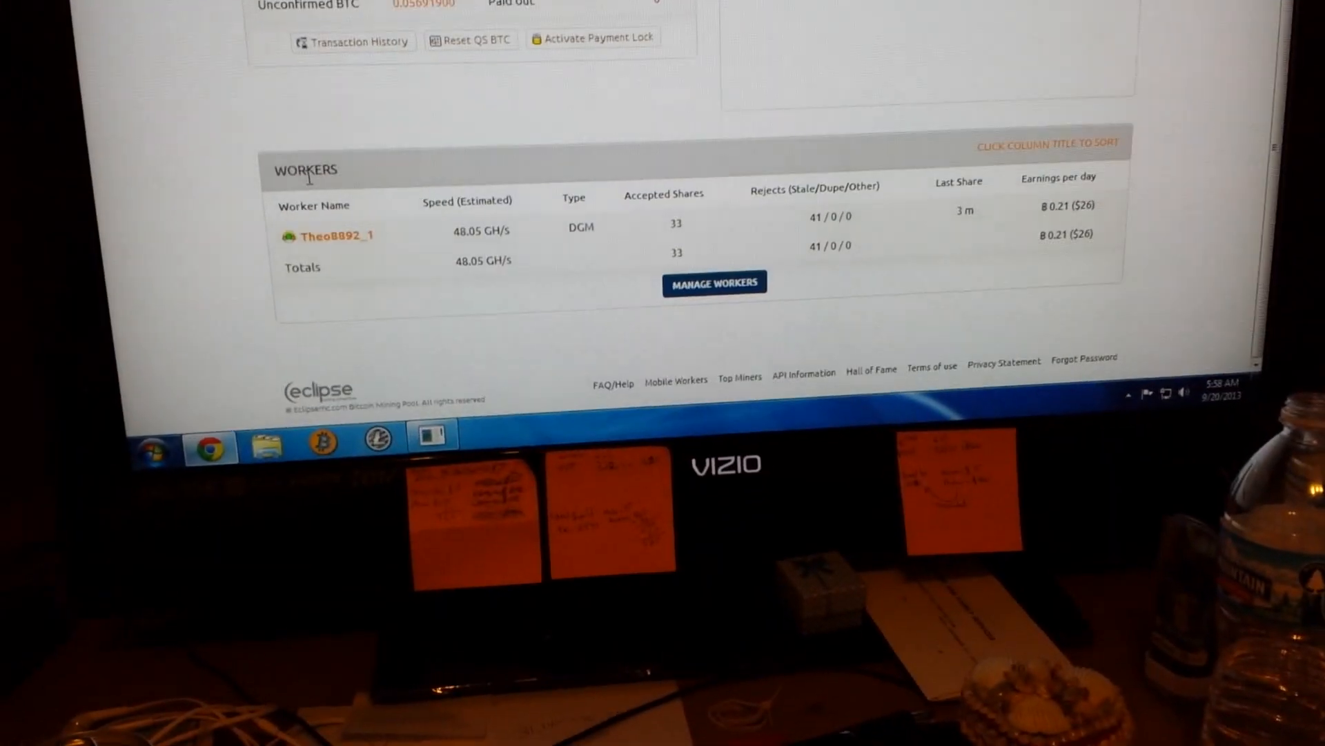
scroll("up", 3)
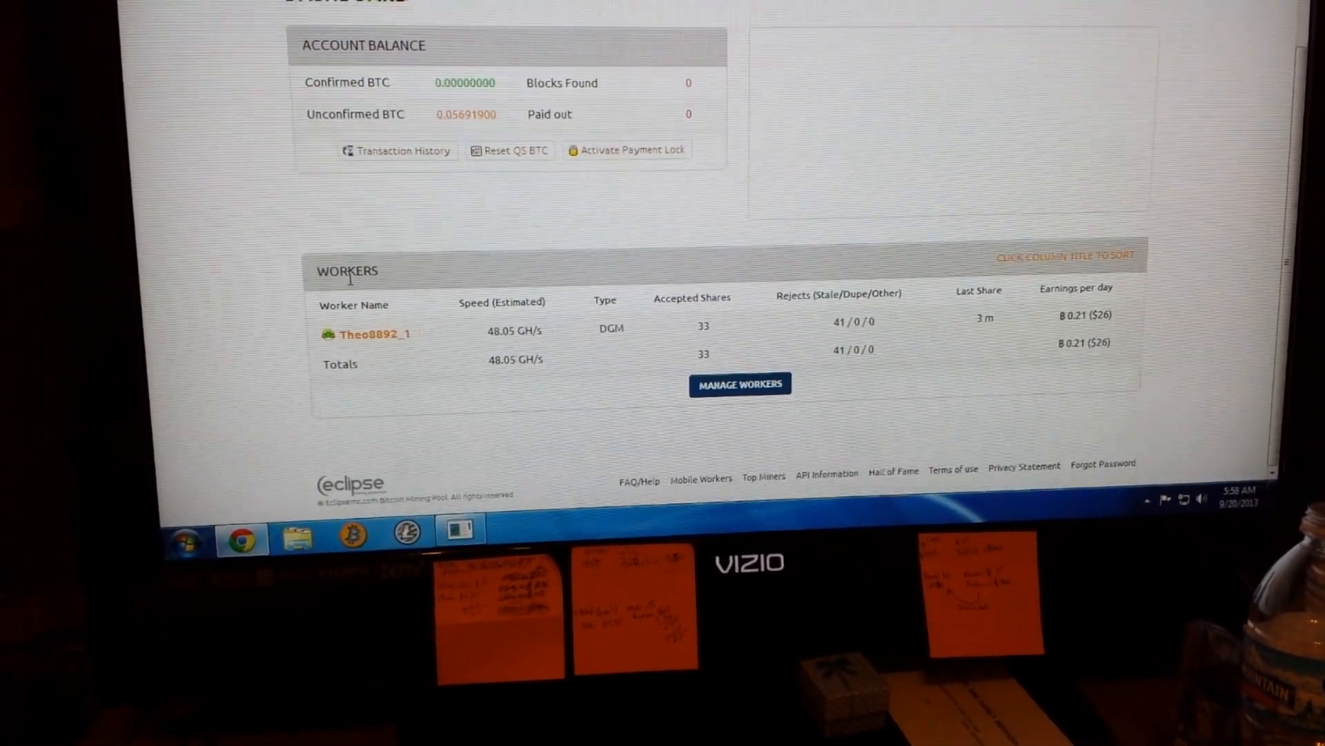